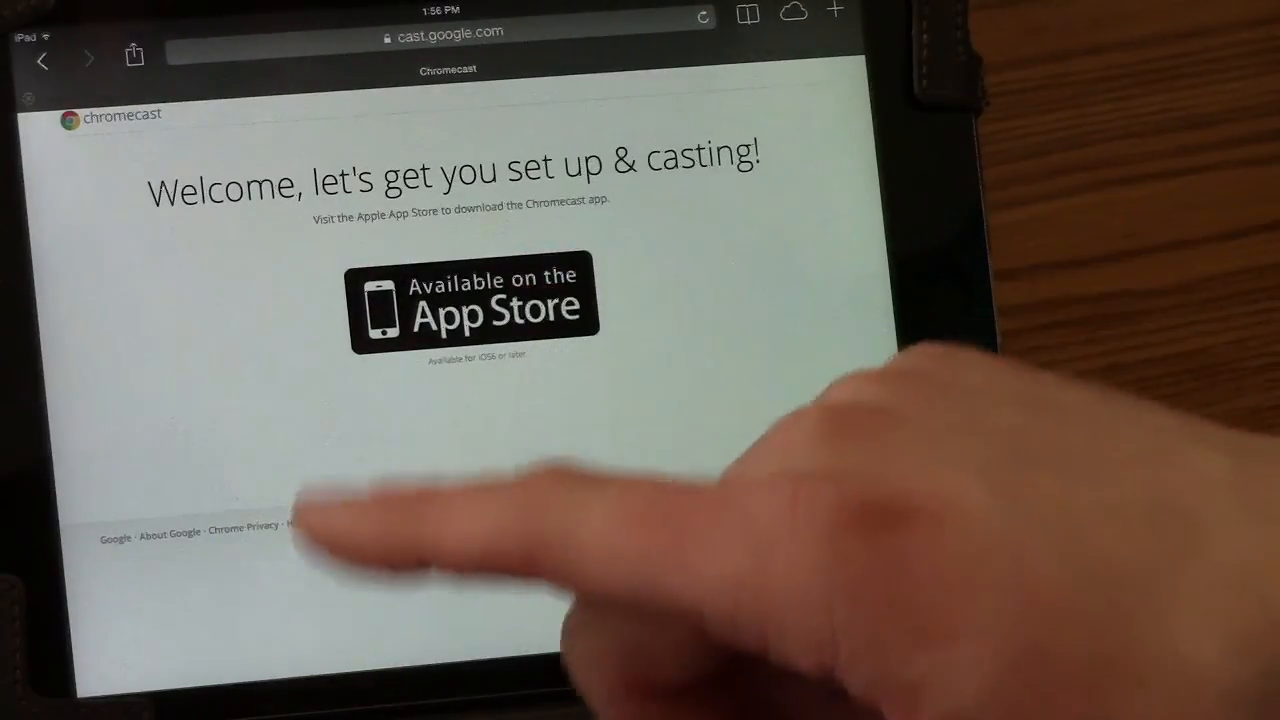
Follow the App Store badge on cast.google.com to the Chromecast app listing
click(472, 300)
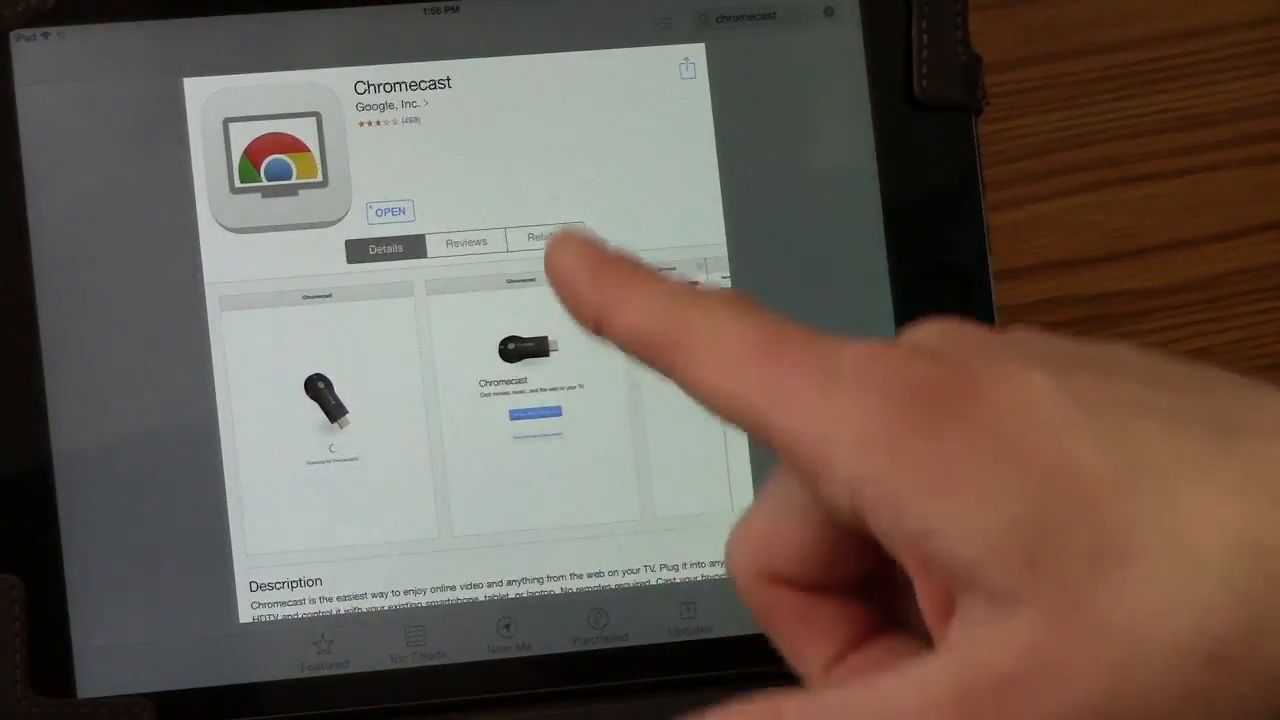
Launch the installed Chromecast app to its welcome screen with new/existing setup options
click(388, 212)
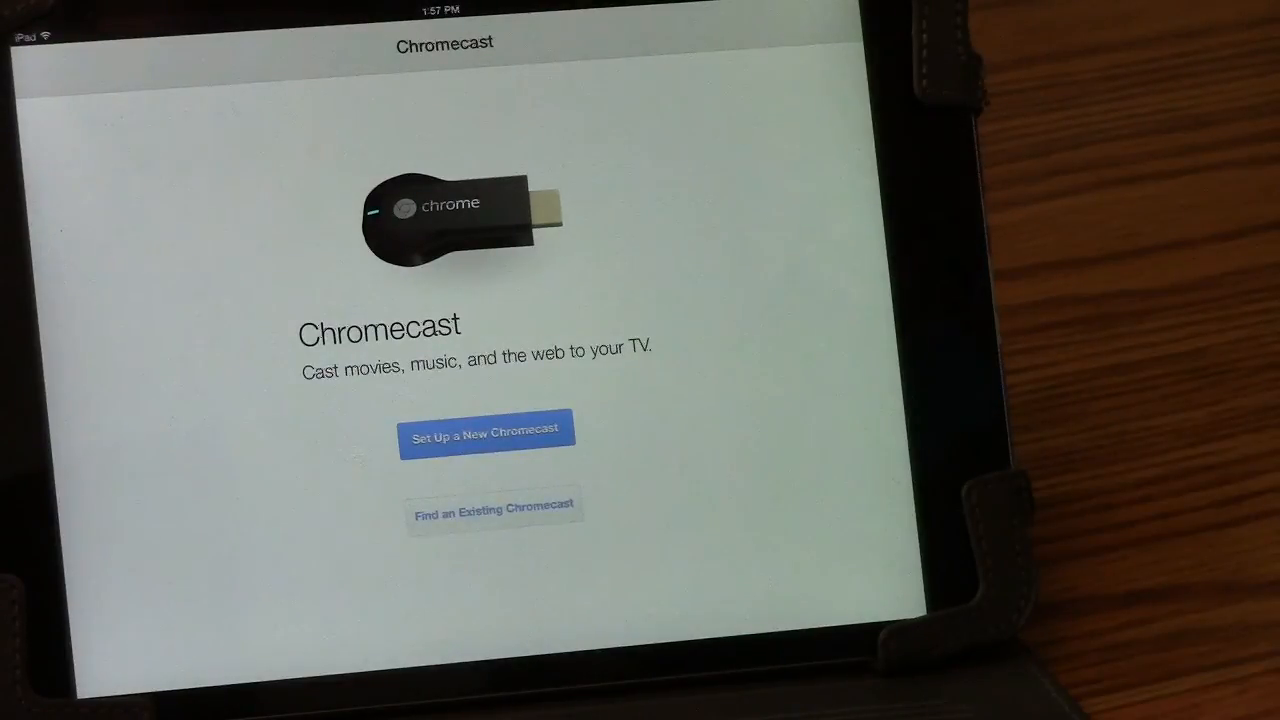
click(488, 436)
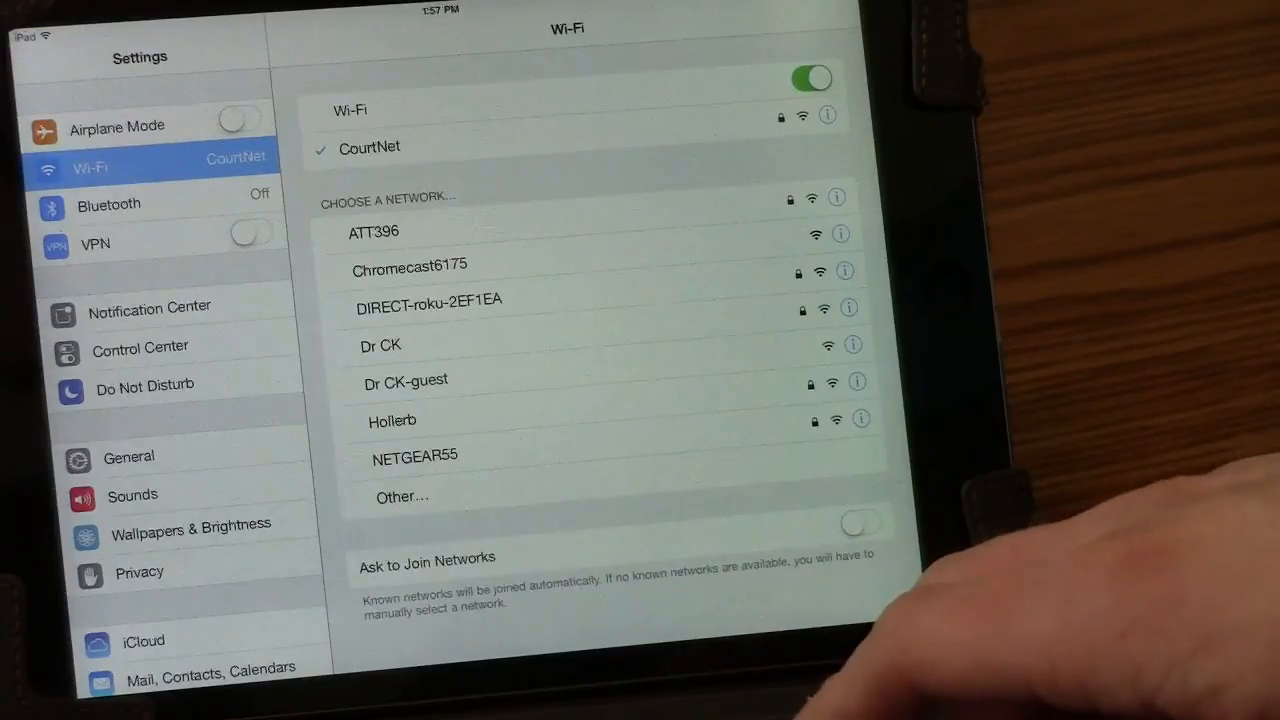
mouse_move(600, 260)
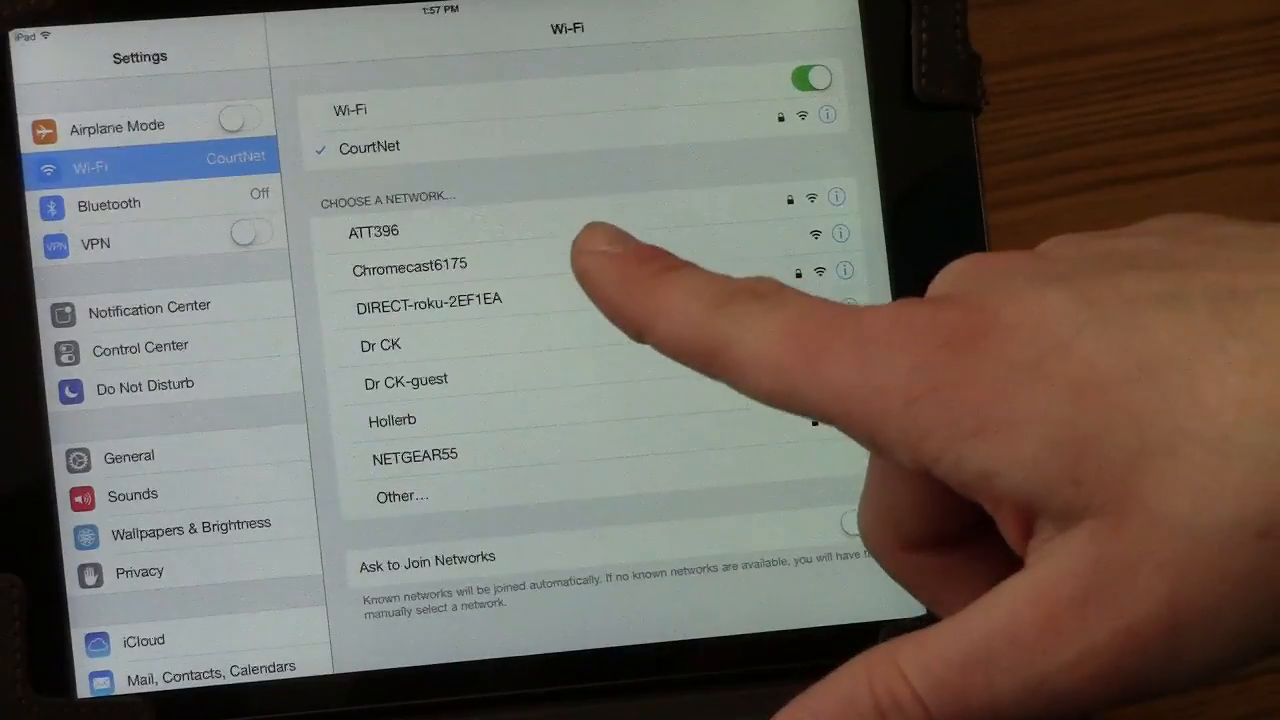
Join the Chromecast6175 Wi-Fi network so setup detects the new Chromecast
click(410, 264)
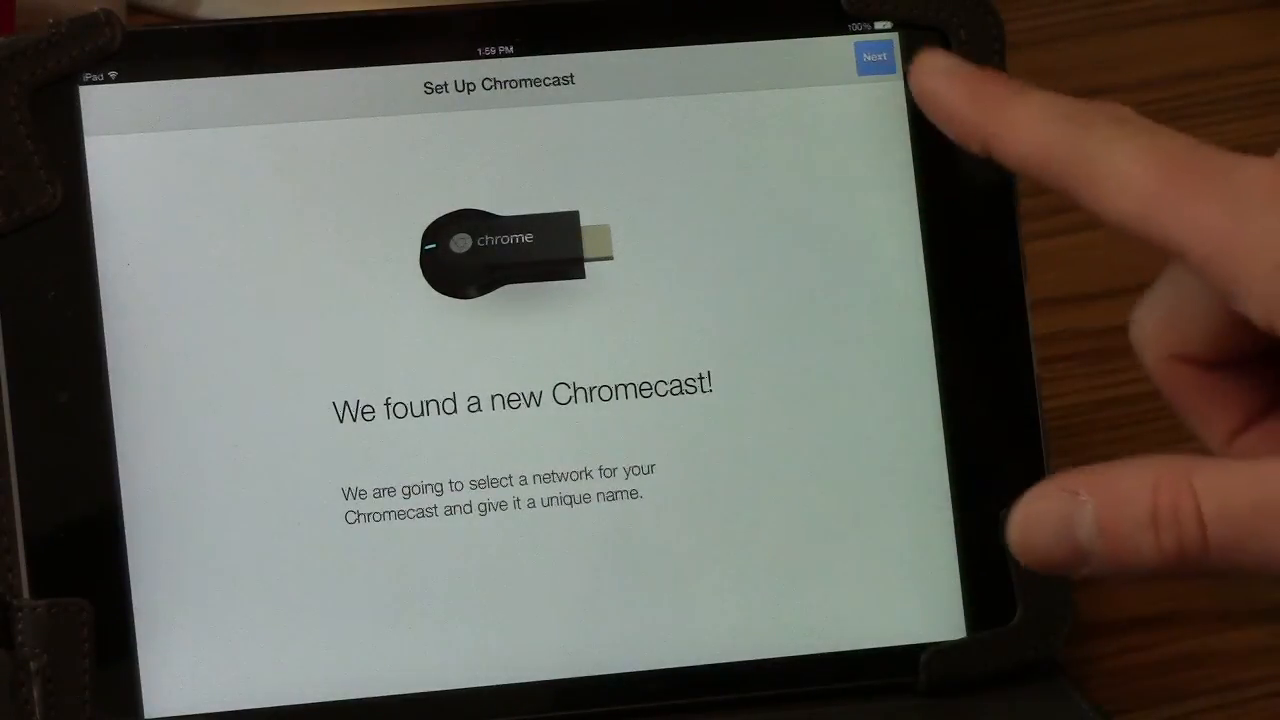
click(874, 56)
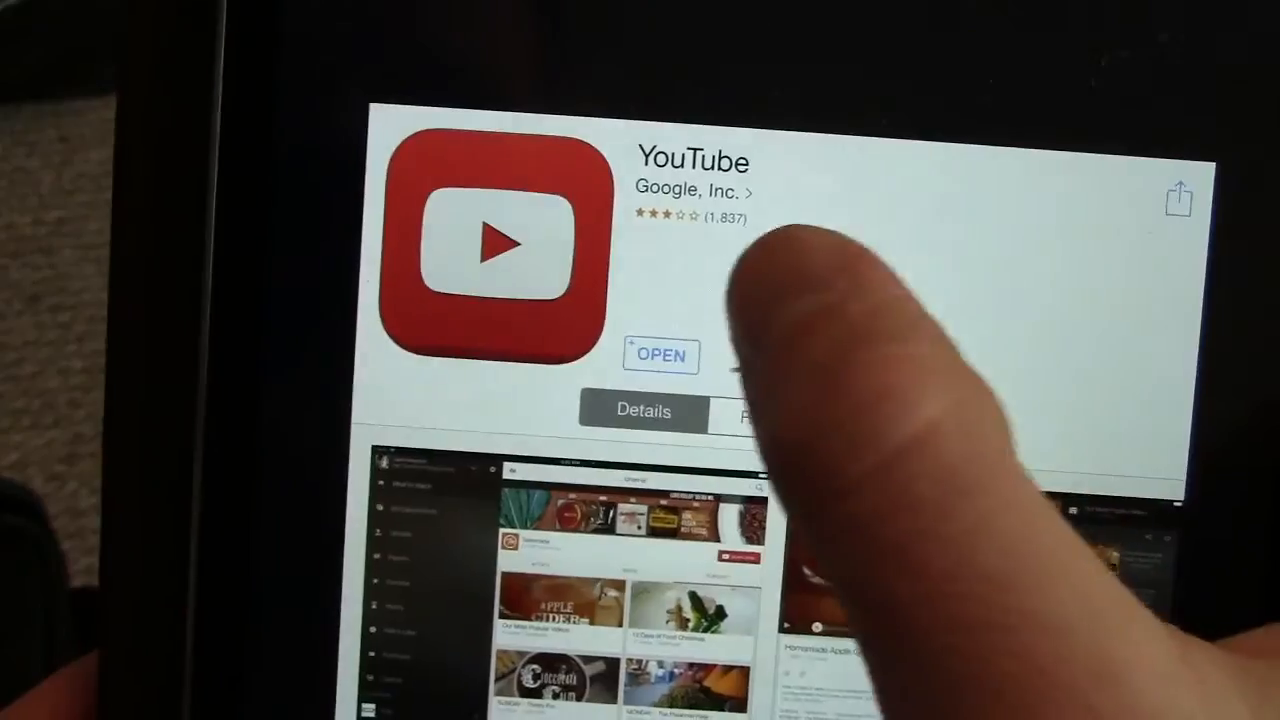
Launch YouTube and cast the playing video to the Chromecast instead of the iPad
click(660, 356)
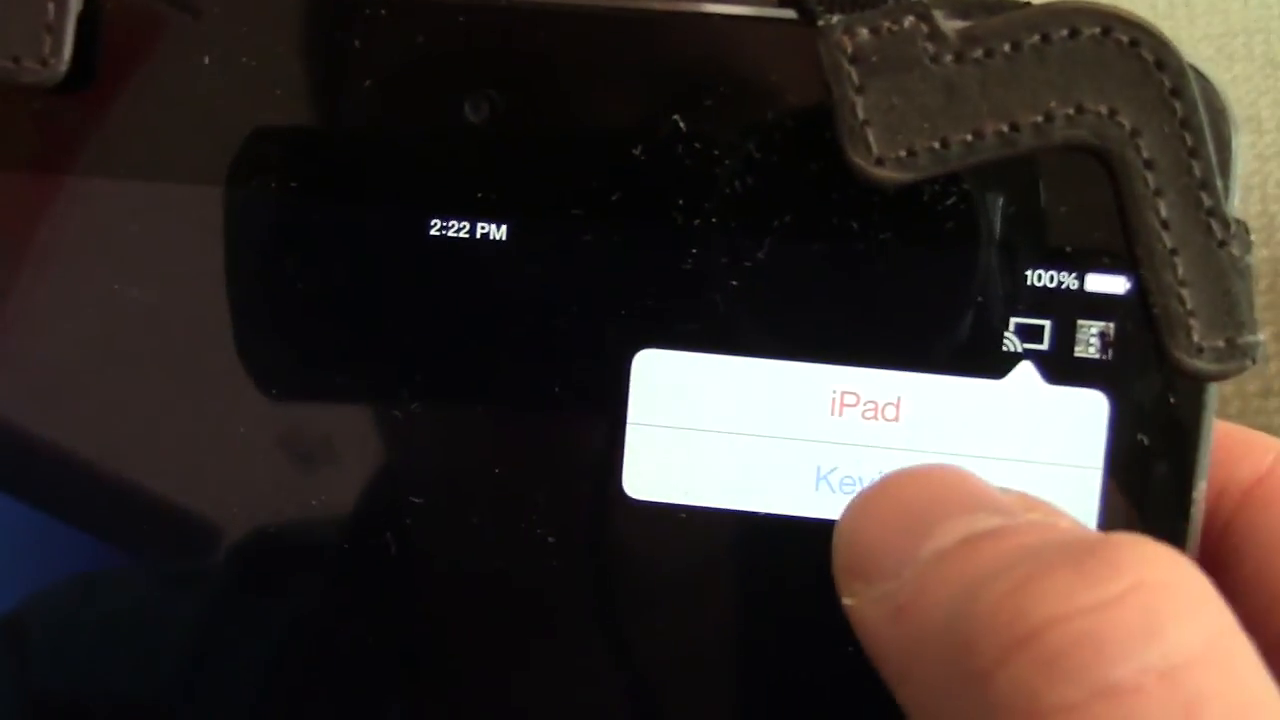
click(864, 476)
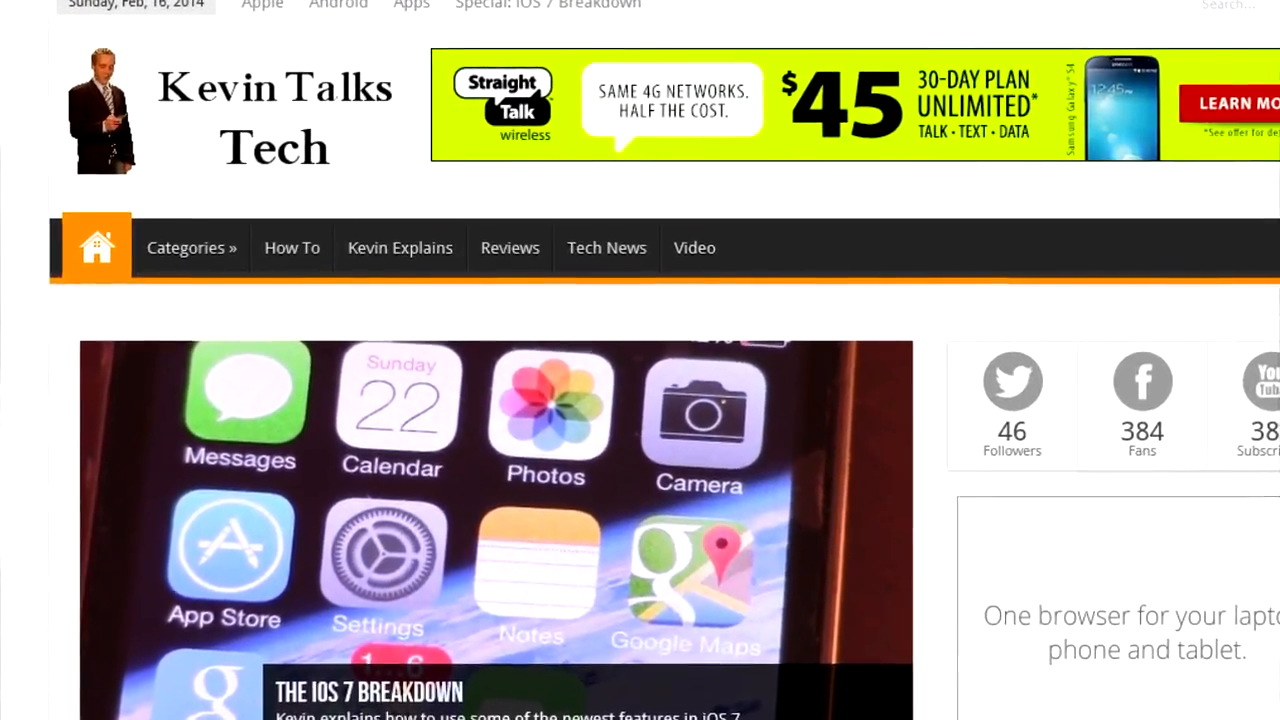
Scroll down the Kevin Talks Tech site toward its YouTube channel link
scroll(down, 3)
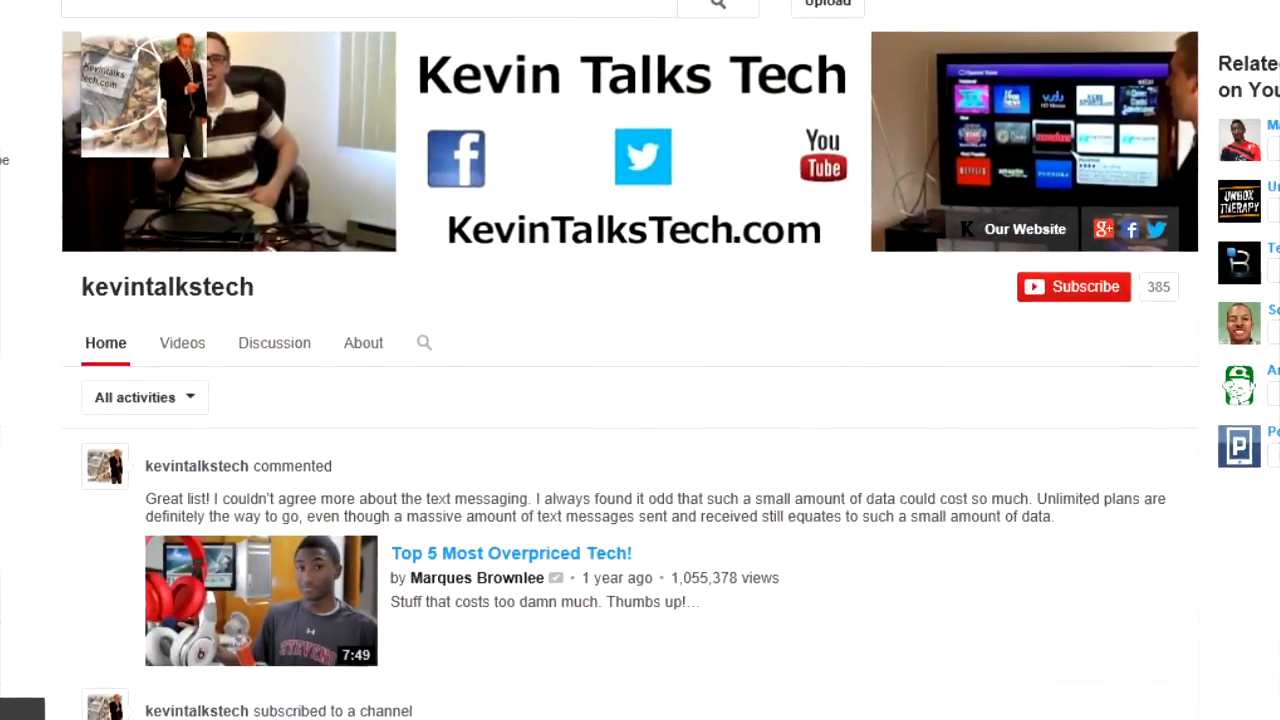
scroll(down, 3)
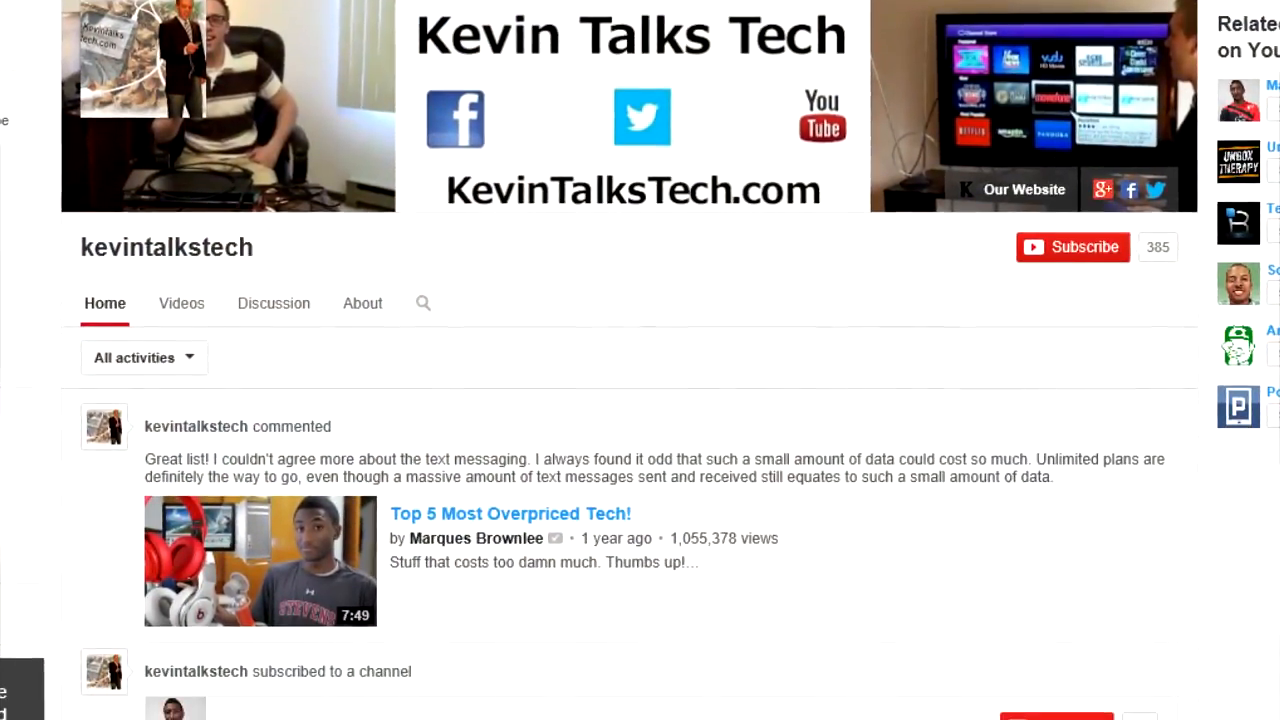
scroll(down, 3)
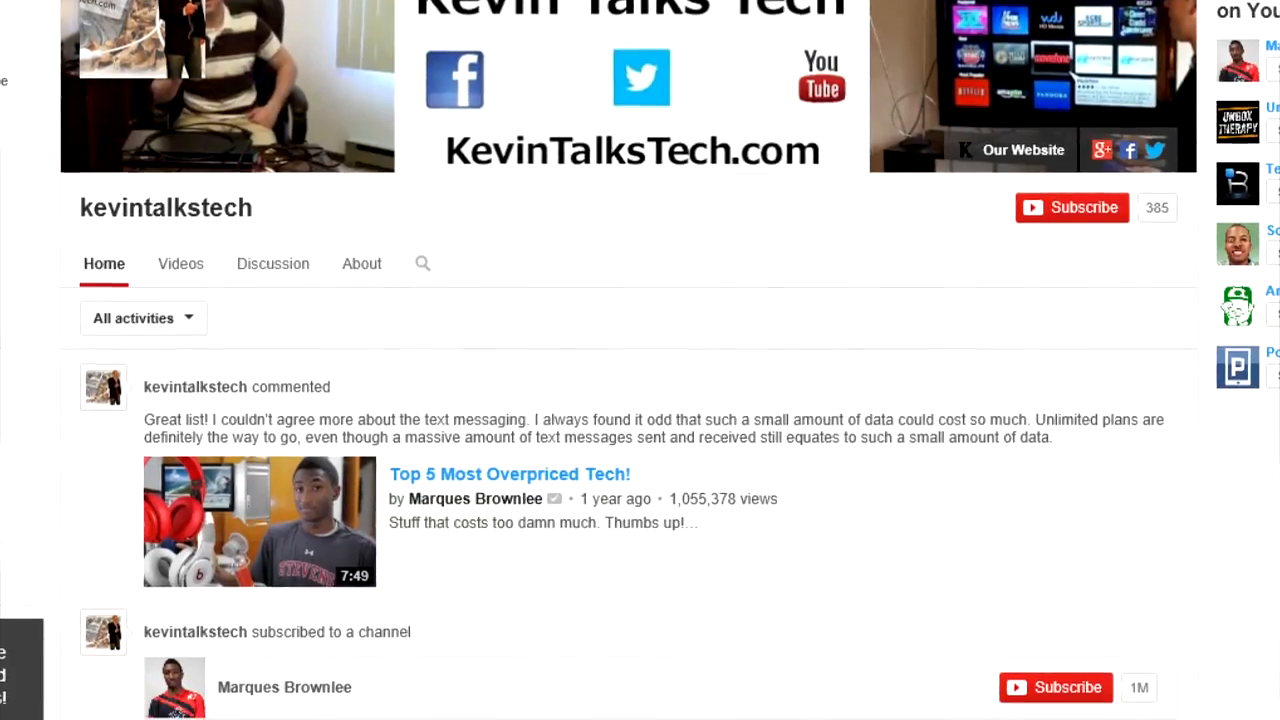
scroll(down, 3)
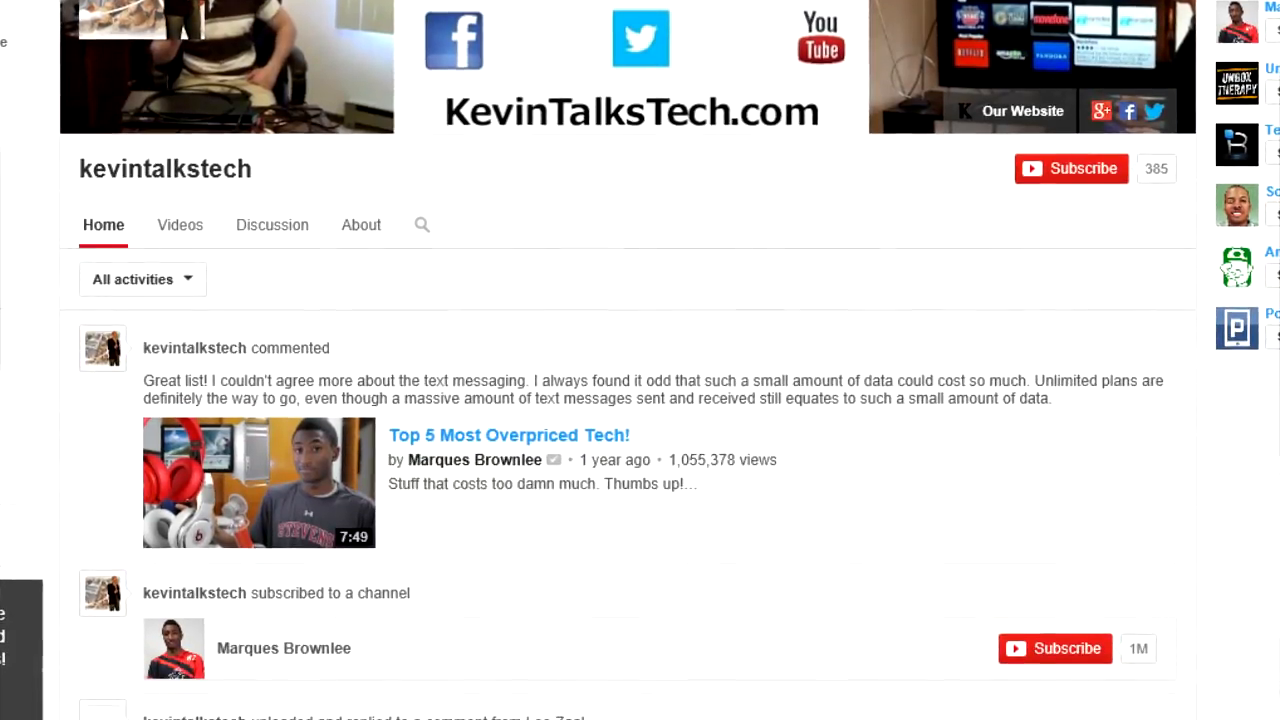
scroll(down, 3)
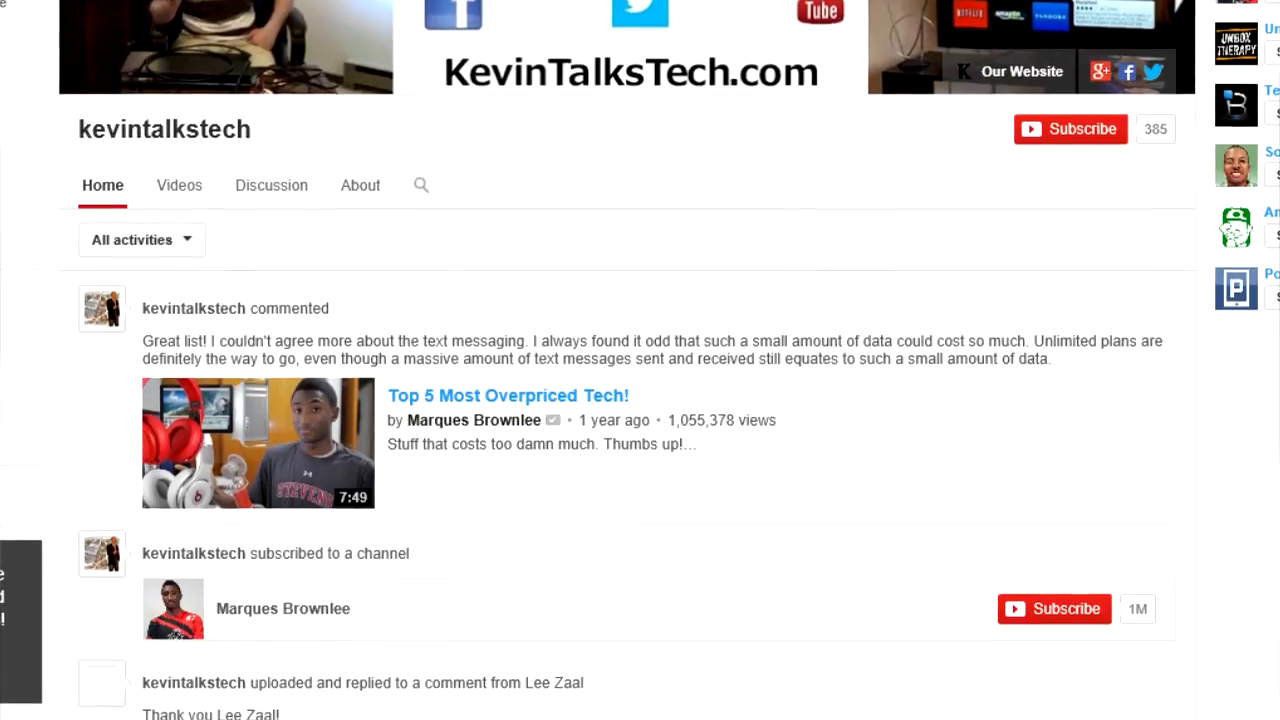